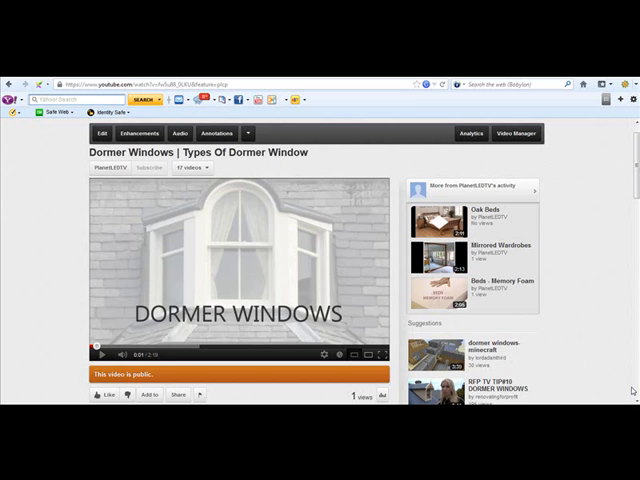
pyautogui.moveTo(631, 390)
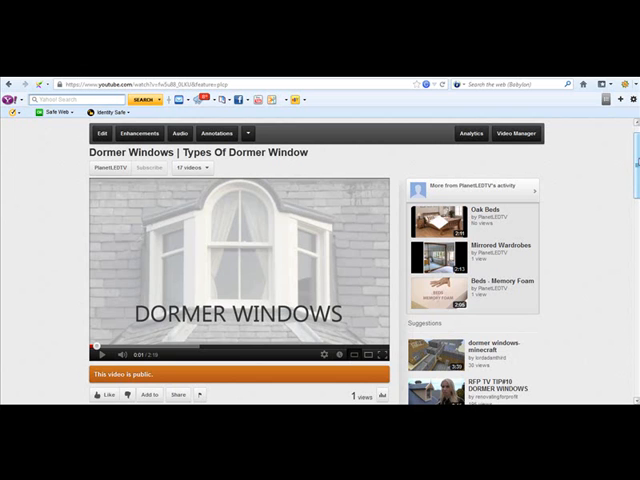
# Step: Copy the Dormer Windows video description text from its editor, then save the description
pyautogui.scroll(-3)
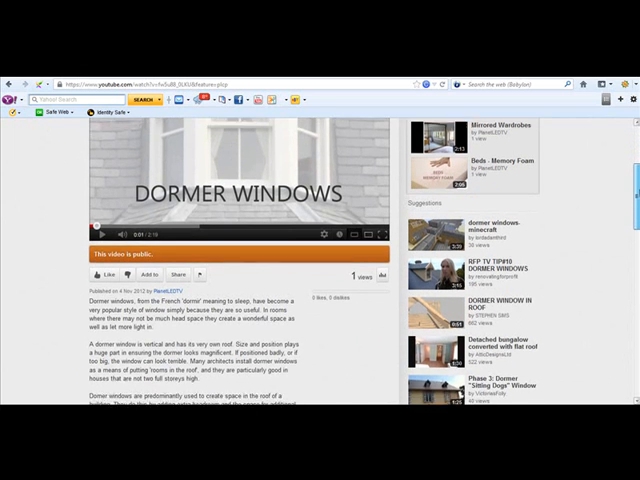
pyautogui.scroll(-3)
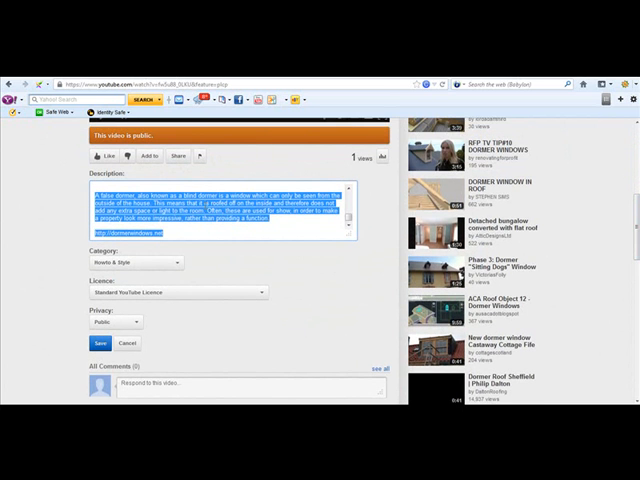
pyautogui.rightClick(220, 215)
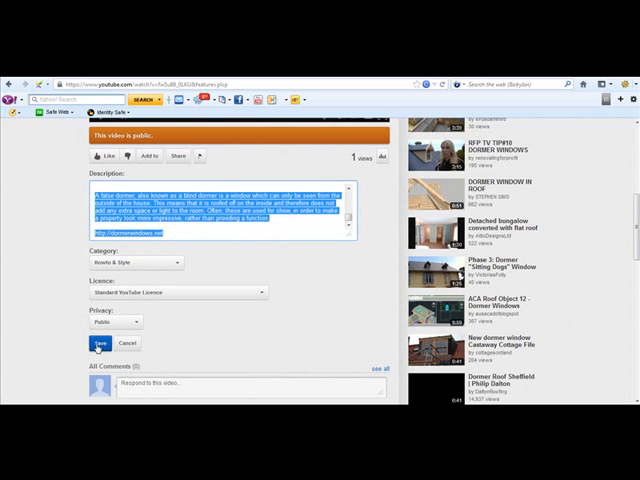
pyautogui.click(96, 343)
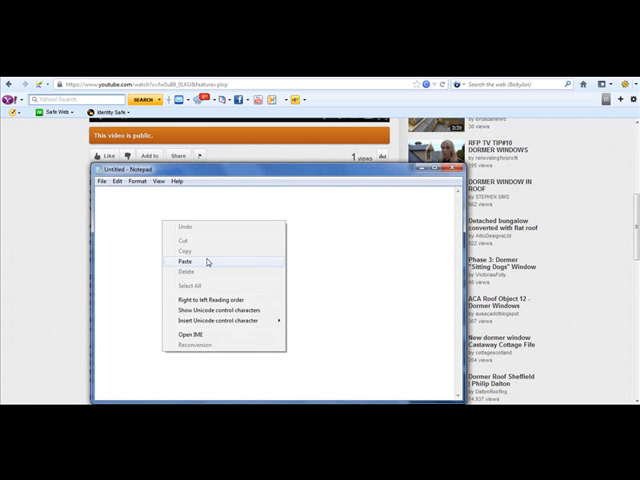
# Step: Paste the description into Notepad, save as dormer_windows_transcription.txt, and close Notepad
pyautogui.click(183, 261)
pyautogui.write('dormer_windows_transcription.txt')
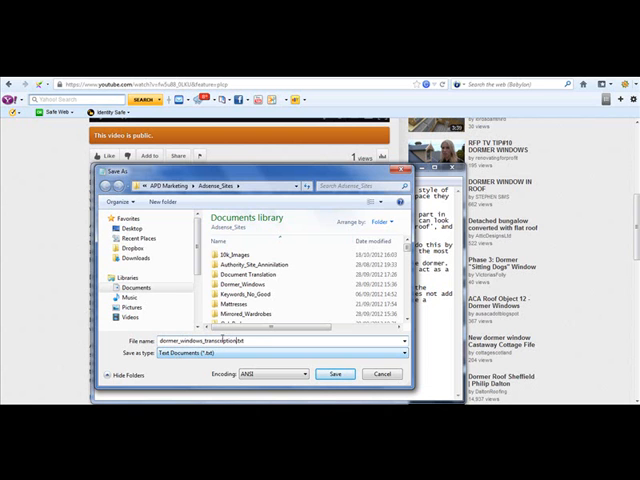
pyautogui.click(335, 374)
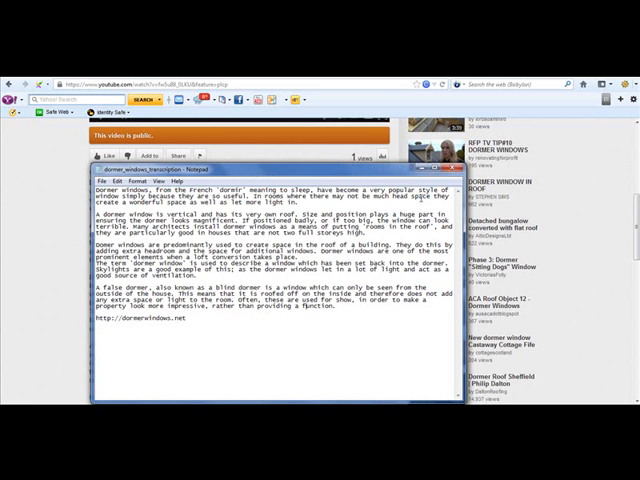
pyautogui.click(452, 181)
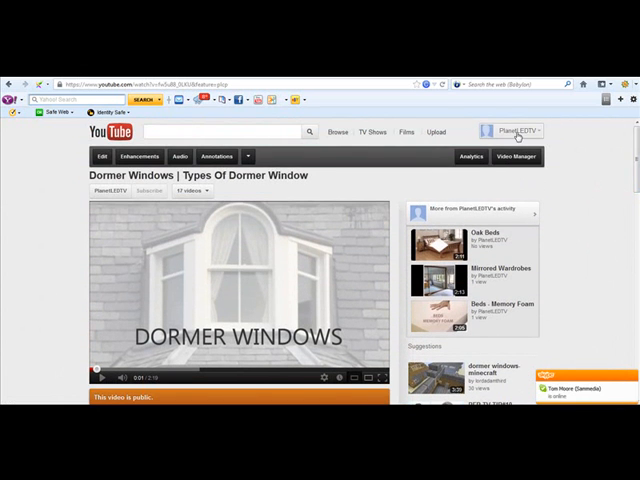
# Step: Open the Dormer Windows video's edit page via the account menu's Video Manager
pyautogui.click(514, 131)
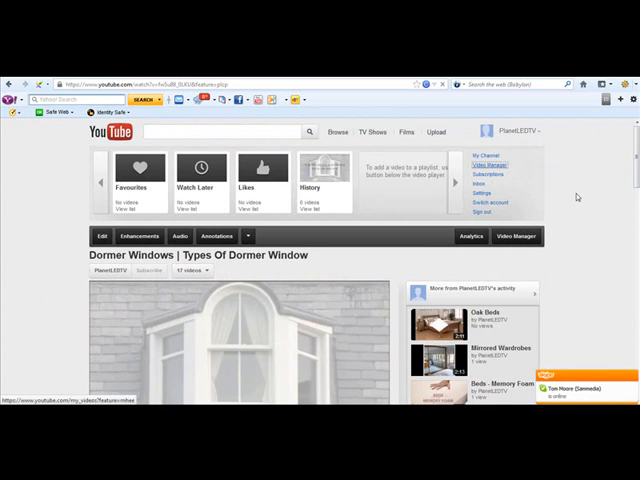
pyautogui.click(490, 157)
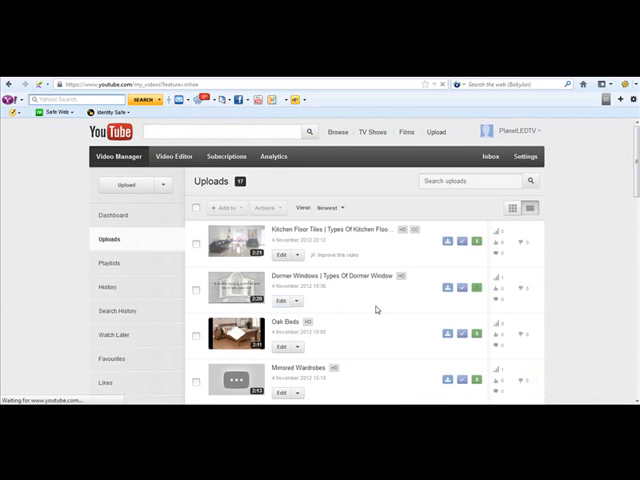
pyautogui.click(284, 300)
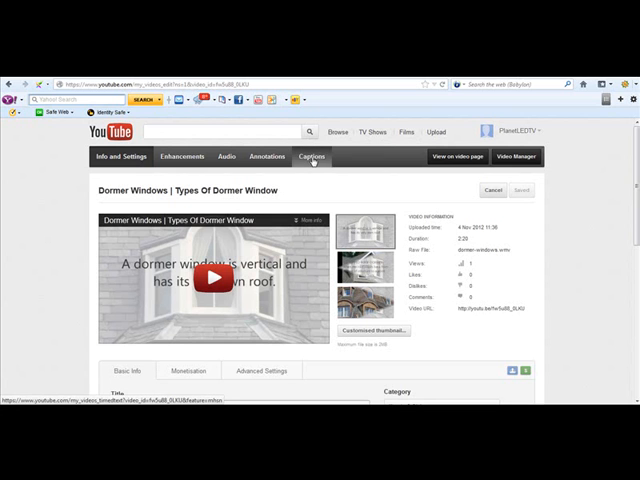
# Step: Open the Captions tab and select dormer_windows_transcription as the transcript to upload
pyautogui.click(312, 156)
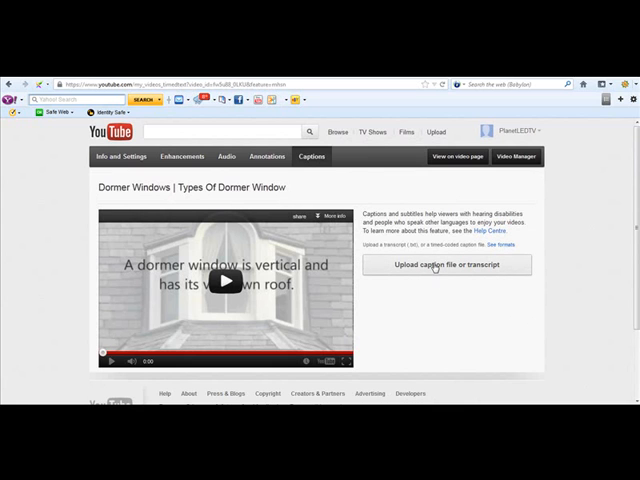
pyautogui.moveTo(408, 252)
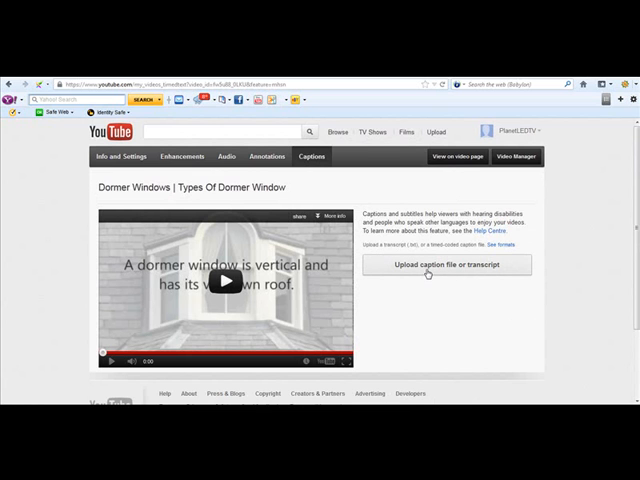
pyautogui.click(445, 264)
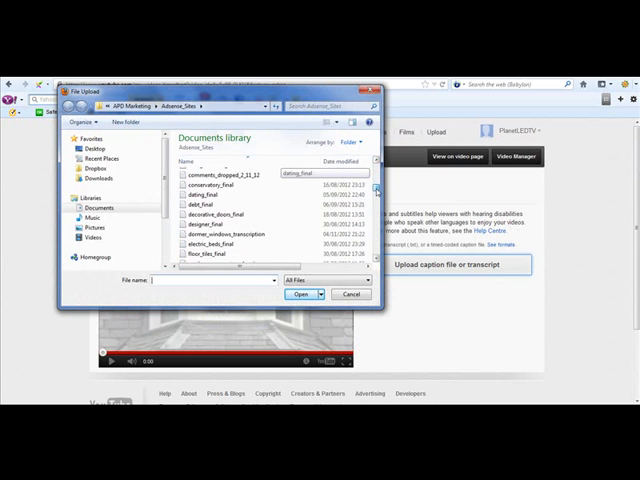
pyautogui.click(305, 294)
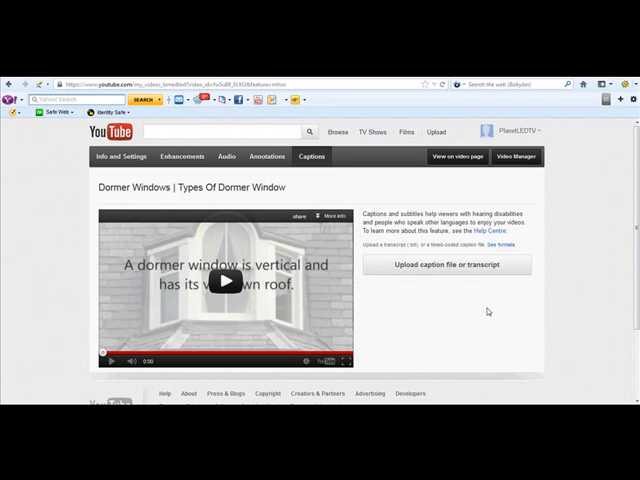
# Step: Submit the transcript upload so an English caption track appears as Processing
pyautogui.click(446, 264)
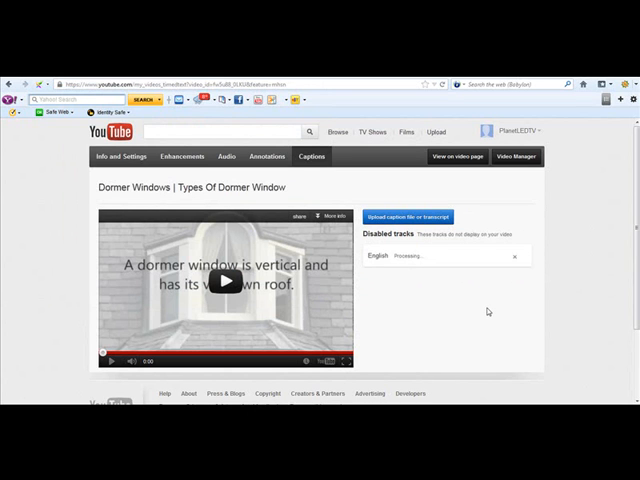
pyautogui.moveTo(427, 272)
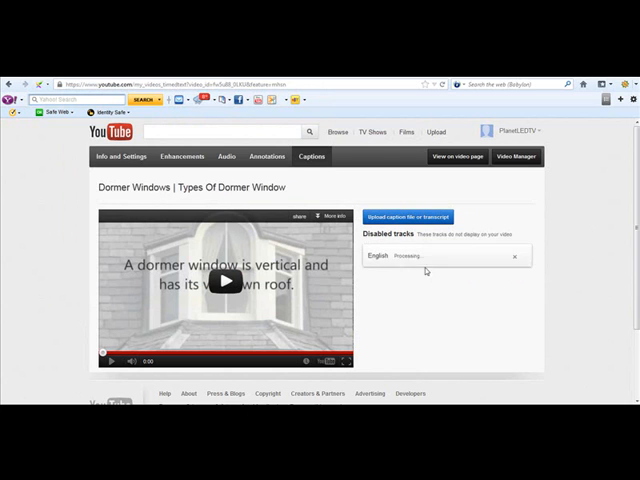
pyautogui.moveTo(445, 316)
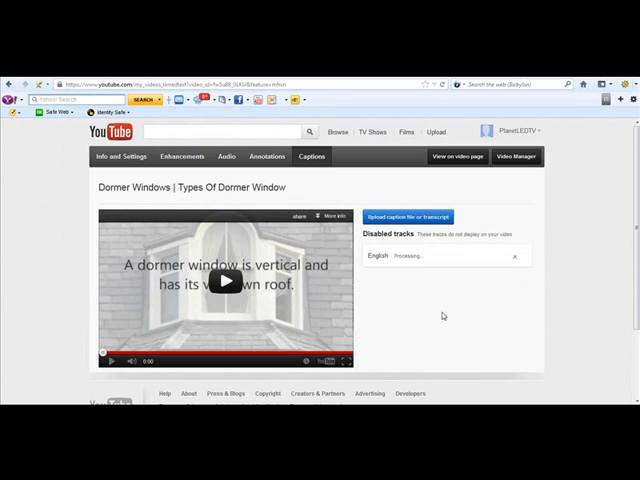
pyautogui.moveTo(497, 308)
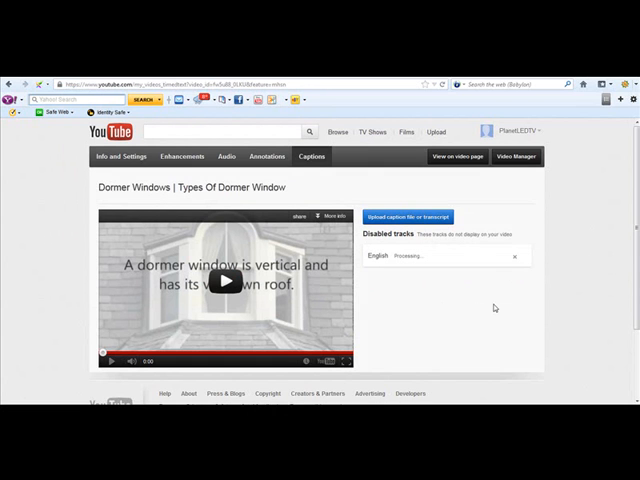